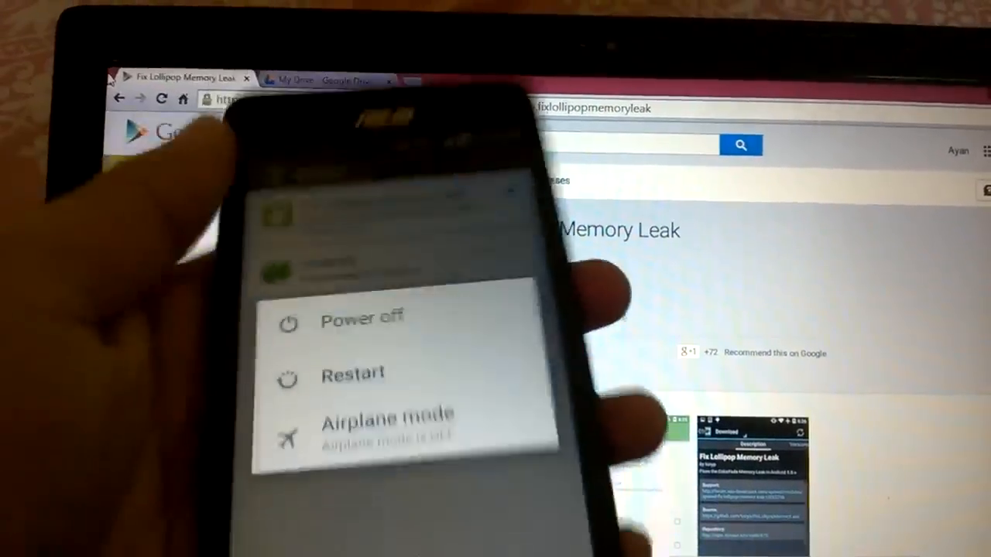
Power off the phone so the ticked Fix Lollipop Memory Leak module takes effect.
{"action": "left_click", "coordinate": [360, 317]}
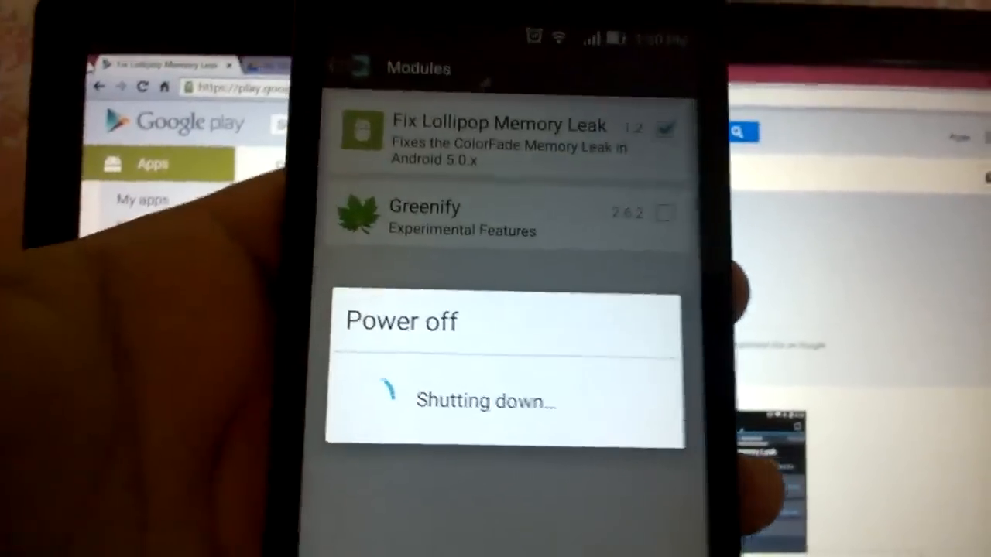